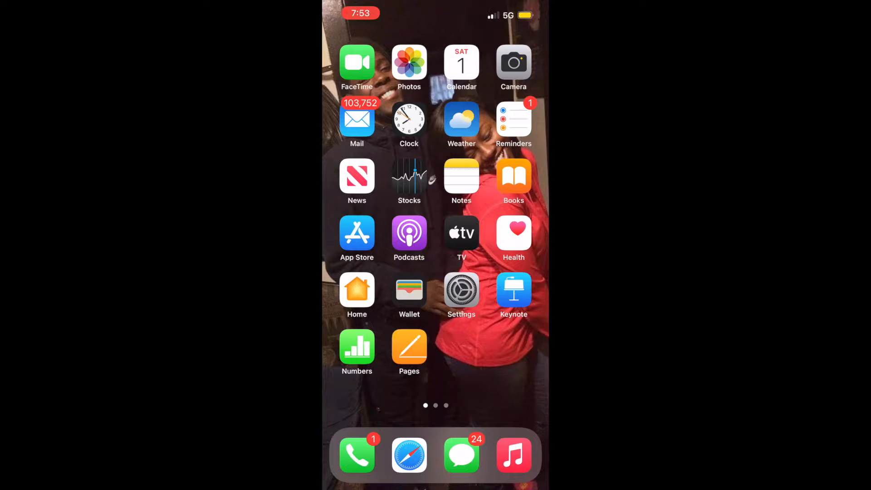
Swipe to the second Home Screen page with the Utilities, Editing and Finance folders.
{"action": "scroll", "scroll_direction": "left", "scroll_amount": 3}
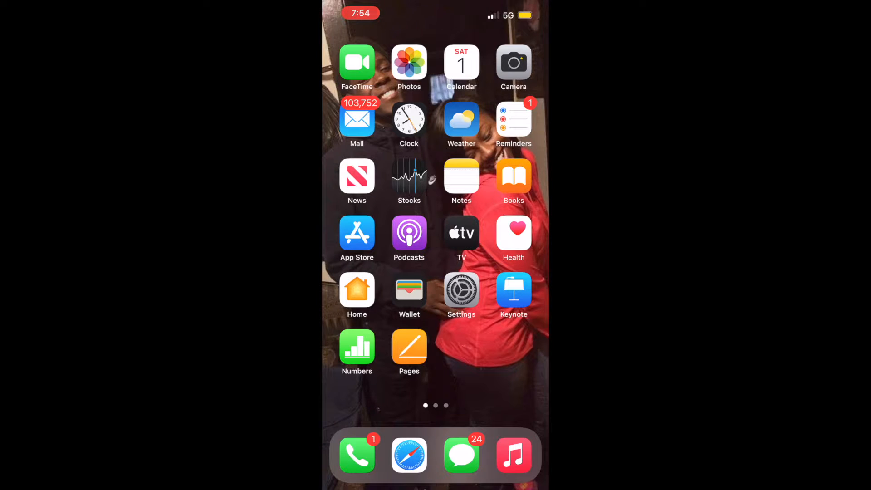
{"action": "left_click", "coordinate": [409, 62]}
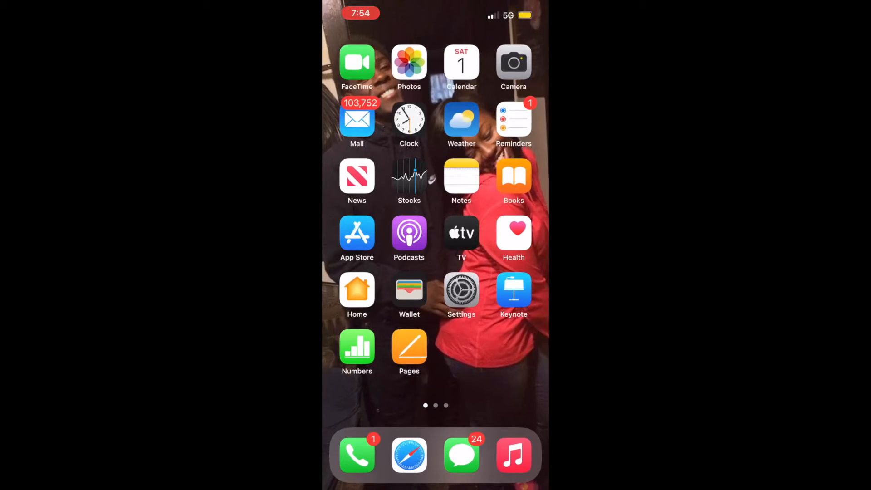
{"action": "scroll", "scroll_direction": "left", "scroll_amount": 3}
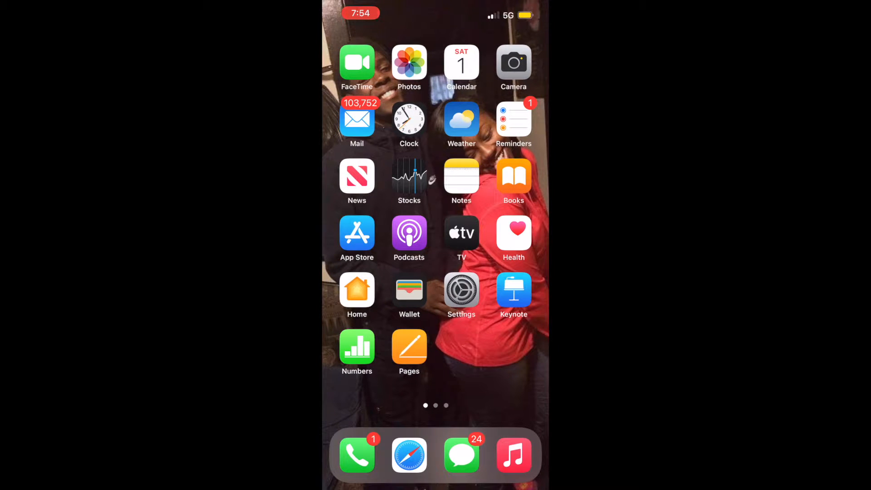
{"action": "scroll", "scroll_direction": "left", "scroll_amount": 3}
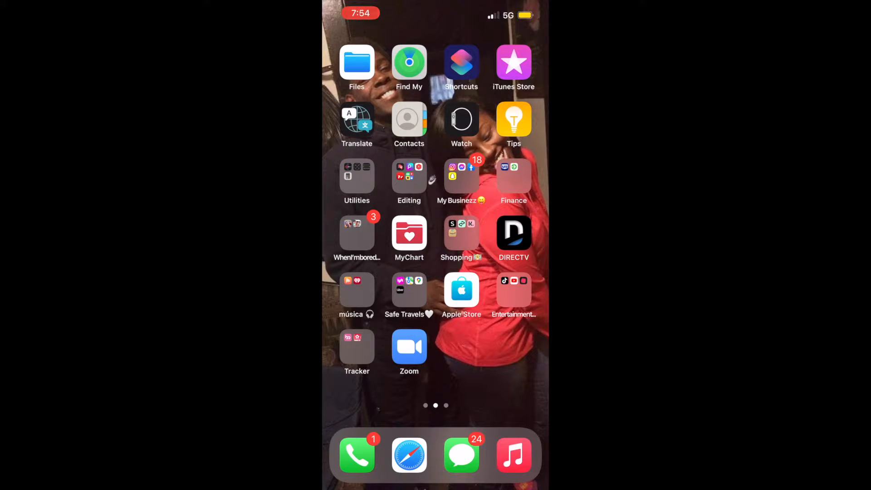
Open the My Businezz folder to show Instagram, Messenger, Facebook and Snapchat.
{"action": "left_click", "coordinate": [409, 177]}
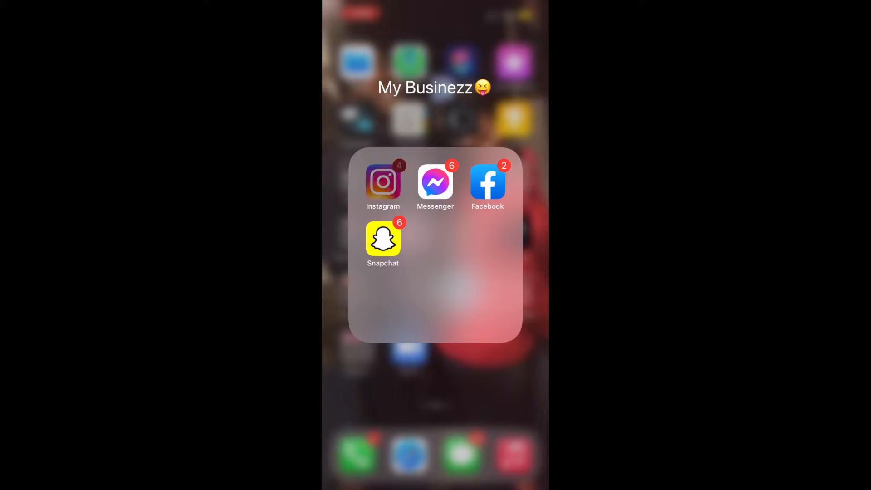
{"action": "left_click", "coordinate": [382, 181]}
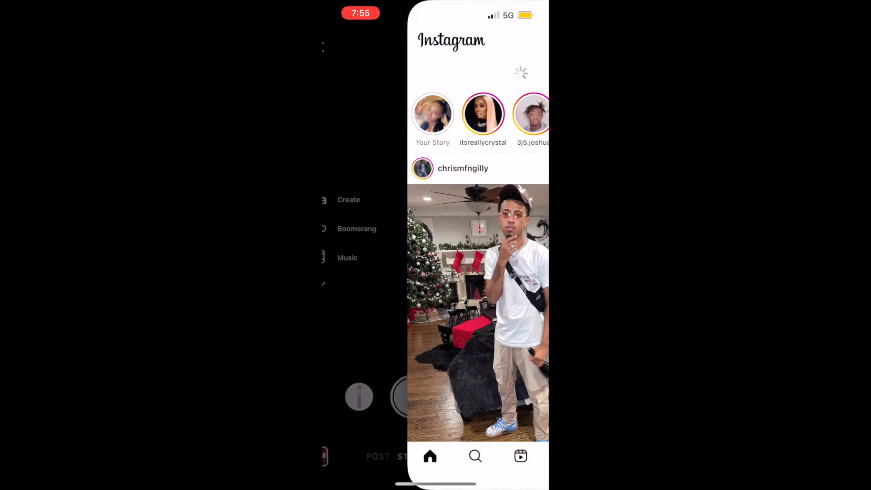
{"action": "left_click", "coordinate": [525, 456]}
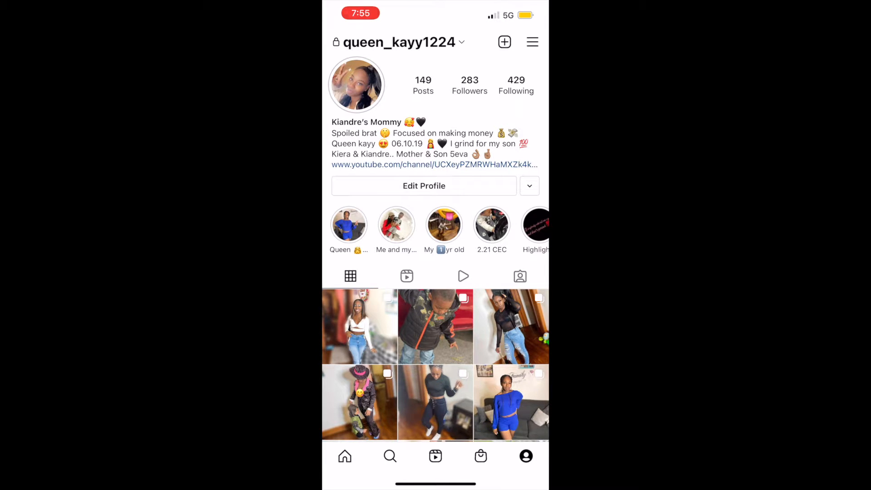
{"action": "left_click", "coordinate": [359, 327]}
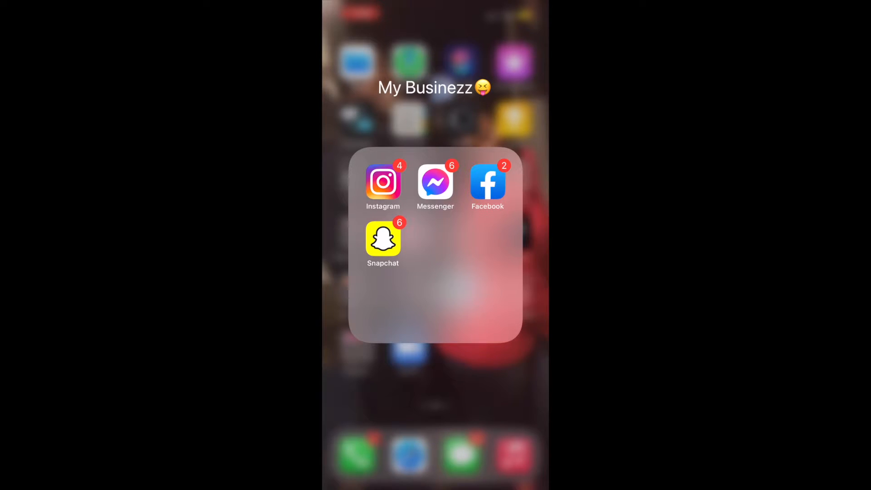
Launch Snapchat to its camera, leave it, and open the Finance folder with U.S. Bank and Way2Go Card.
{"action": "left_click", "coordinate": [382, 239]}
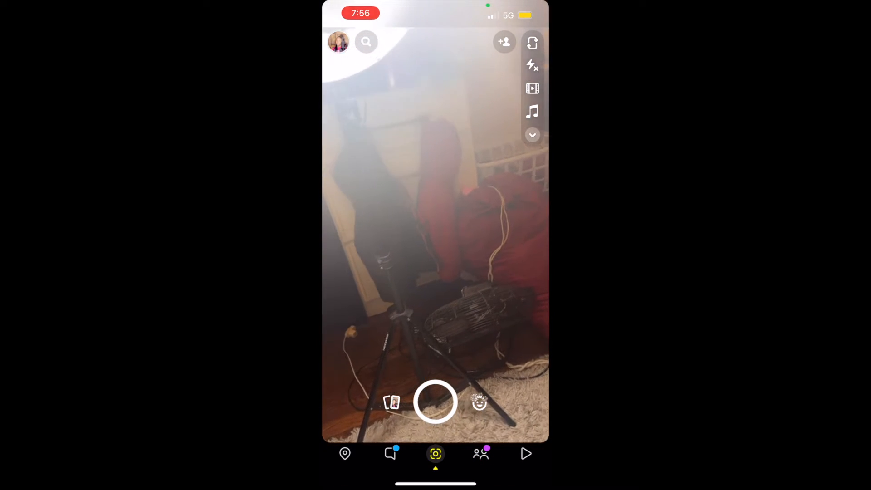
{"action": "left_click", "coordinate": [337, 42]}
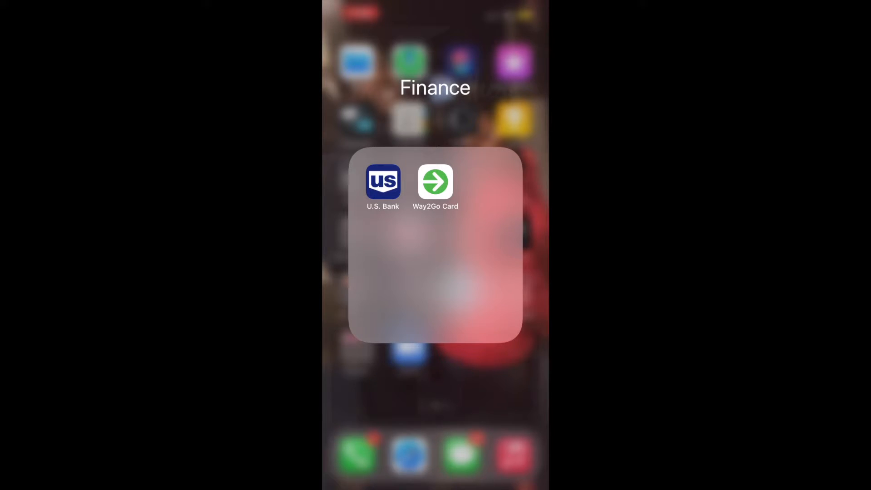
Close the Finance folder, peek inside the When I'm bored folder and return to the second page.
{"action": "left_click", "coordinate": [434, 389]}
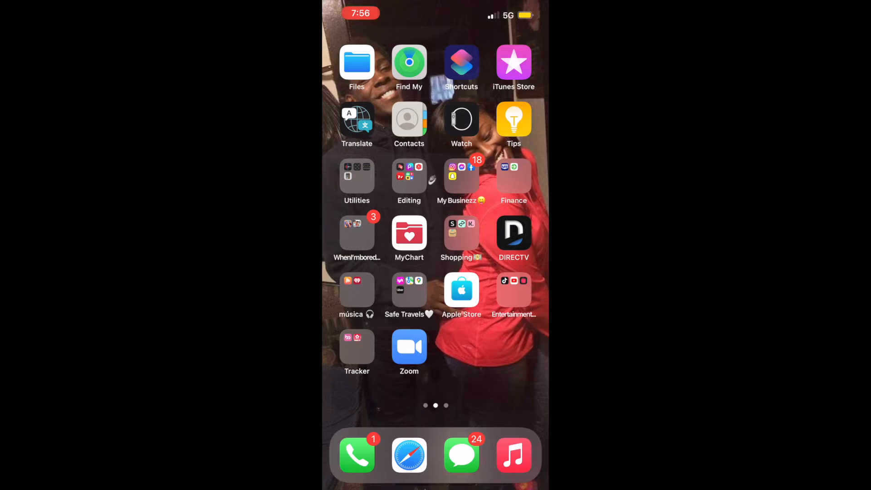
{"action": "left_click", "coordinate": [356, 233]}
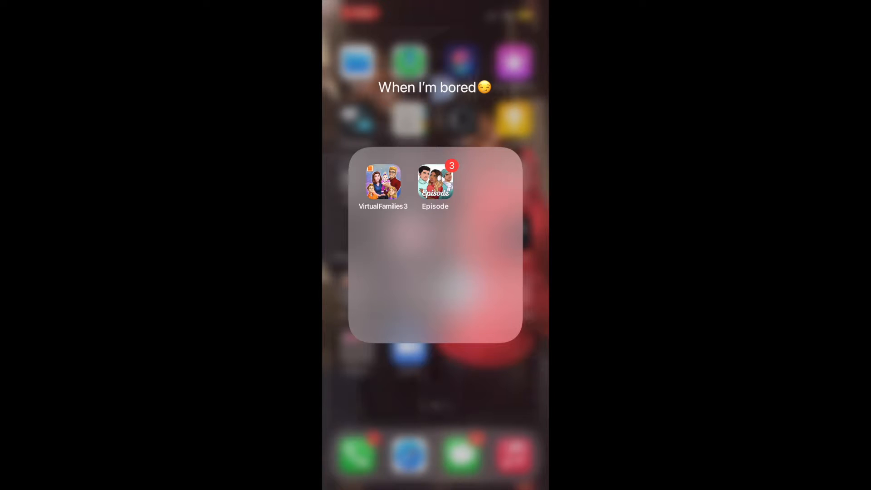
{"action": "left_click", "coordinate": [434, 181]}
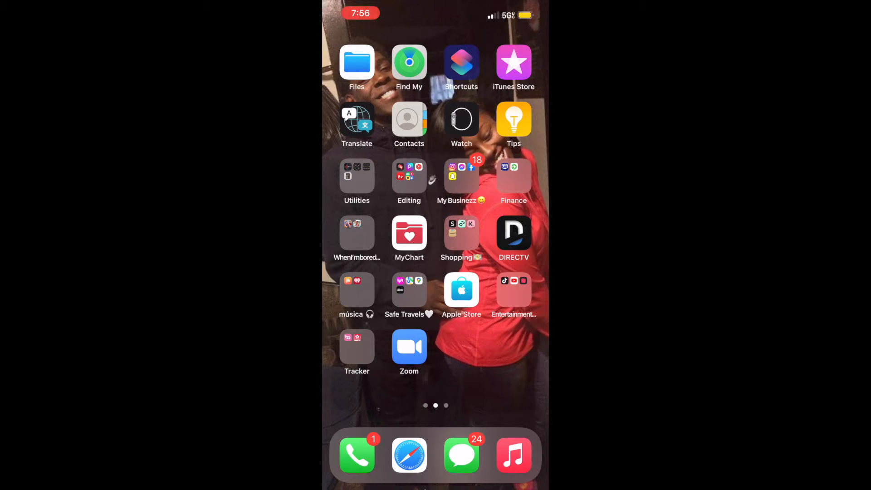
{"action": "left_click", "coordinate": [460, 238]}
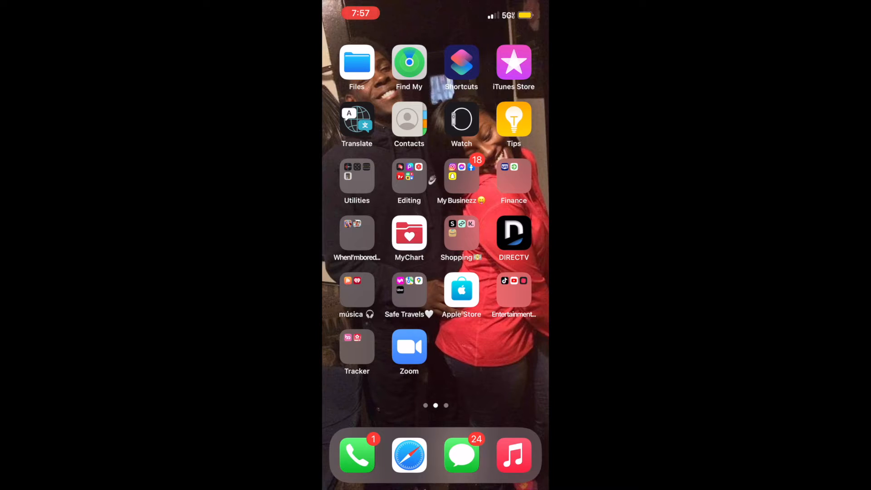
Check the música and Safe Travels folders, then open Entertainment with TikTok, YouTube and Triller.
{"action": "left_click", "coordinate": [350, 295]}
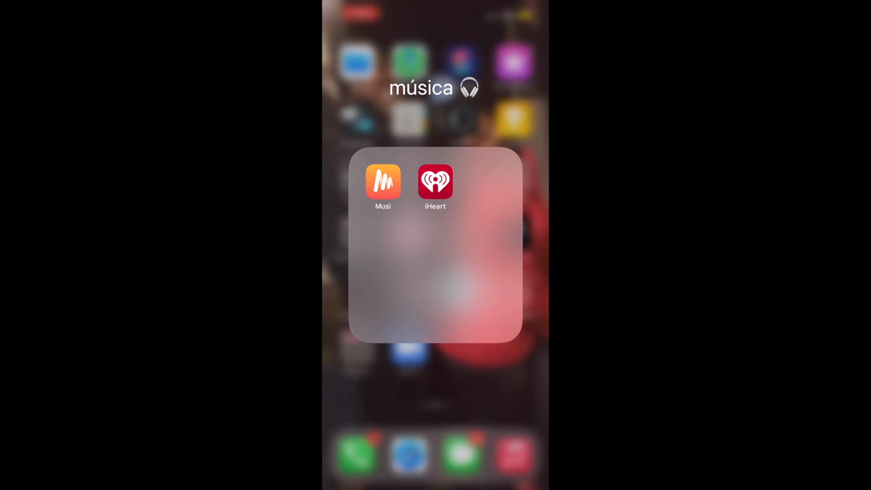
{"action": "left_click", "coordinate": [382, 182]}
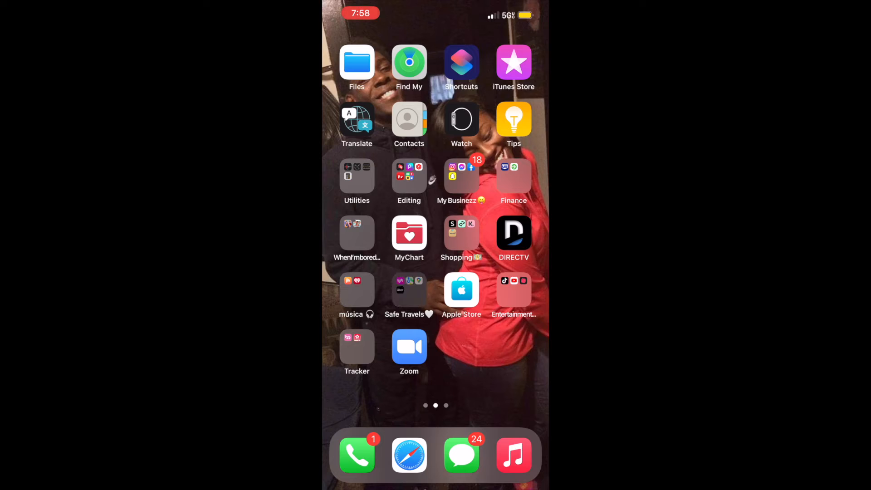
{"action": "left_click", "coordinate": [409, 288]}
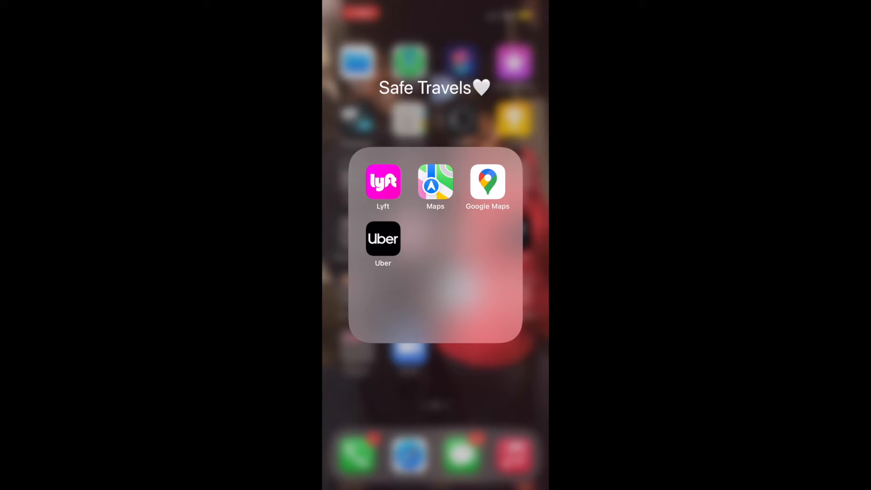
{"action": "left_click", "coordinate": [436, 389]}
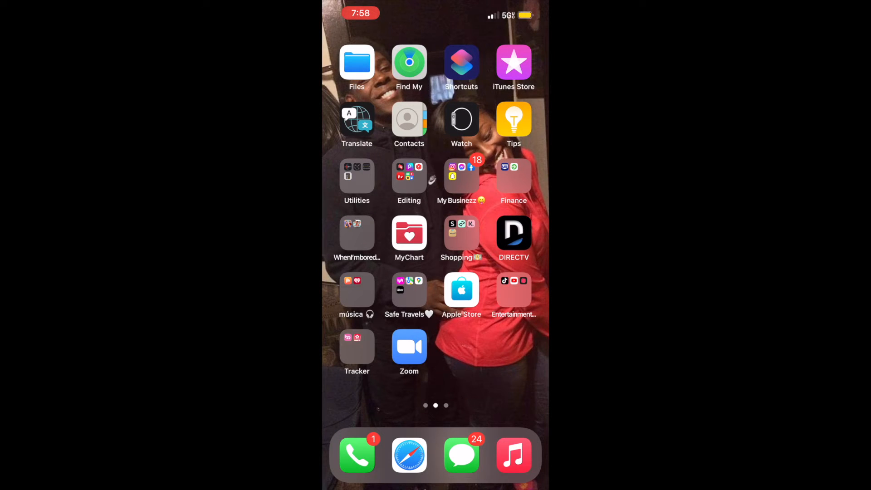
{"action": "left_click", "coordinate": [513, 291]}
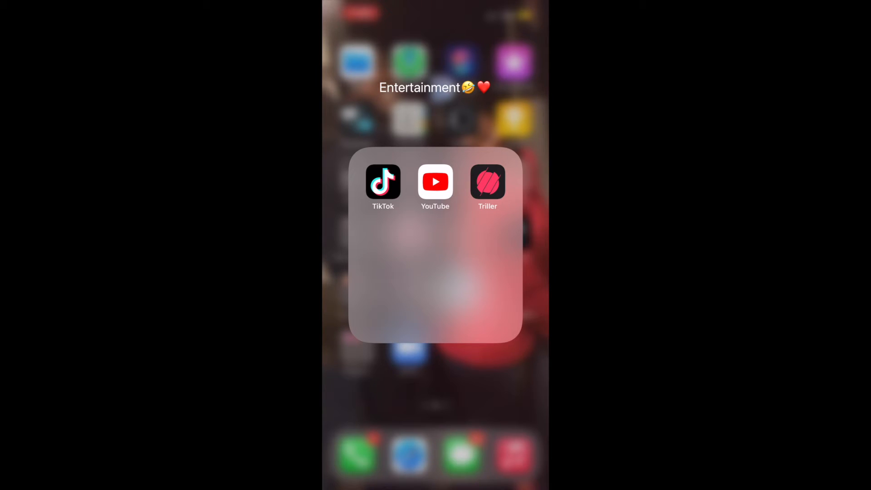
Launch TikTok to its loading screen and swipe home to the second page.
{"action": "left_click", "coordinate": [383, 181]}
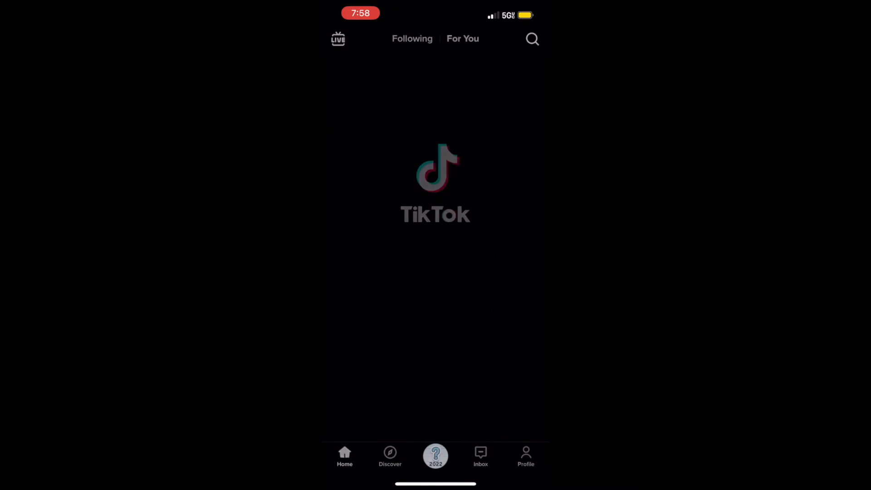
{"action": "left_click", "coordinate": [525, 455]}
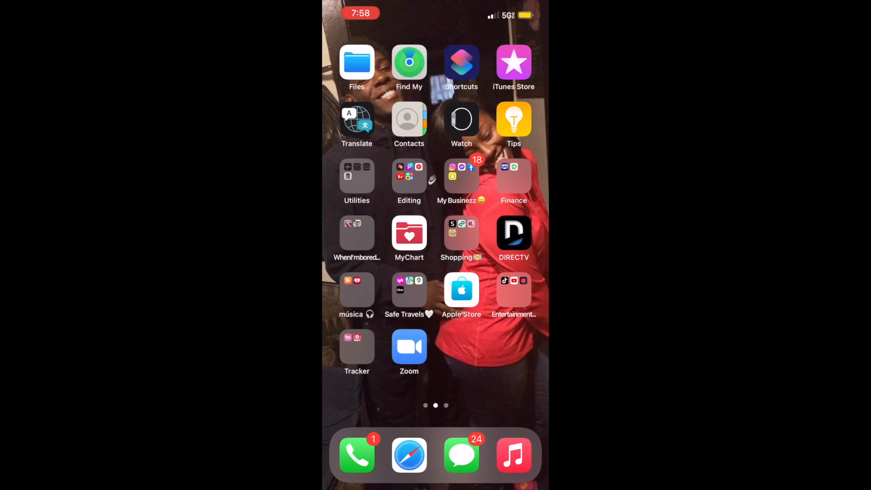
{"action": "left_click", "coordinate": [356, 351]}
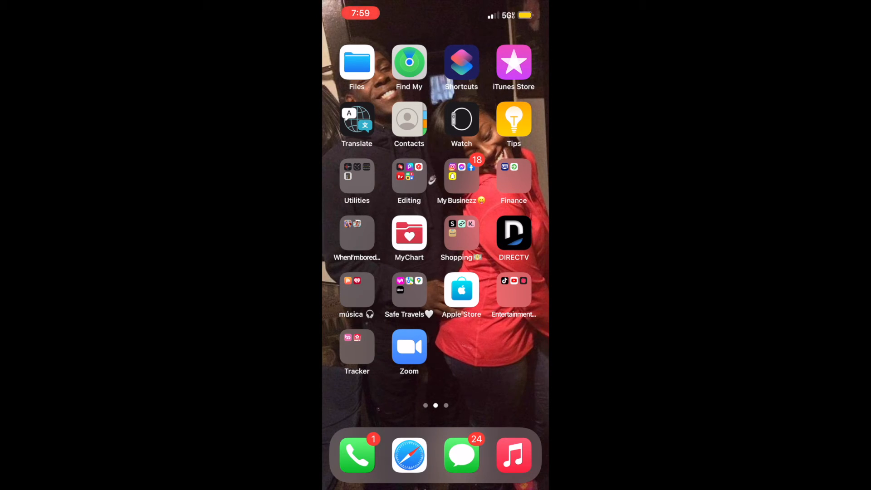
{"action": "left_click", "coordinate": [356, 184]}
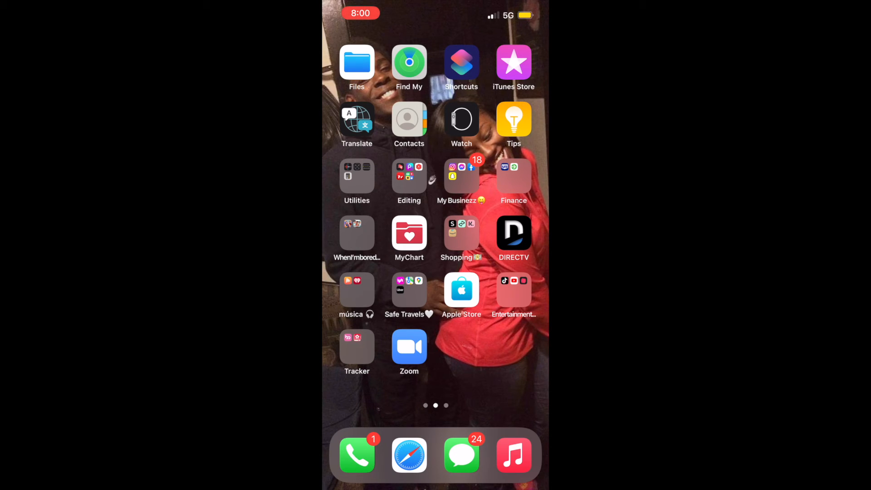
Browse the App Library categories and swipe back to the first page of built-in apps.
{"action": "scroll", "scroll_direction": "left", "scroll_amount": 3}
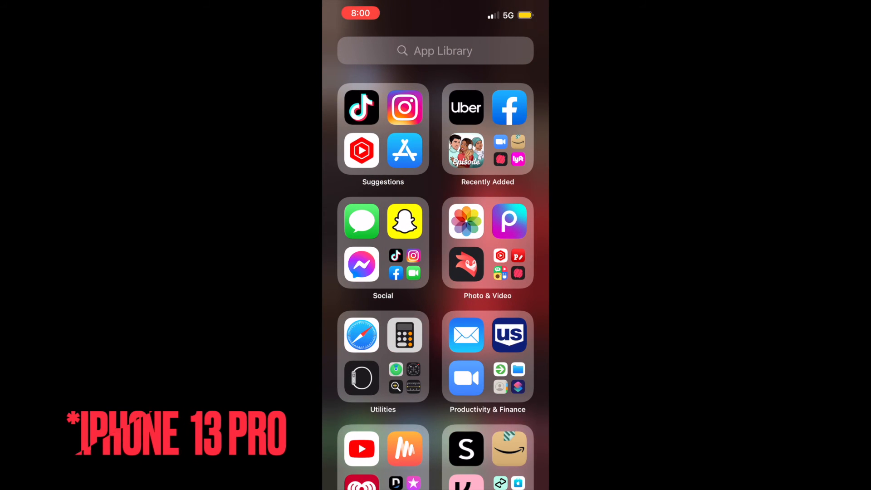
{"action": "scroll", "scroll_direction": "down", "scroll_amount": 3}
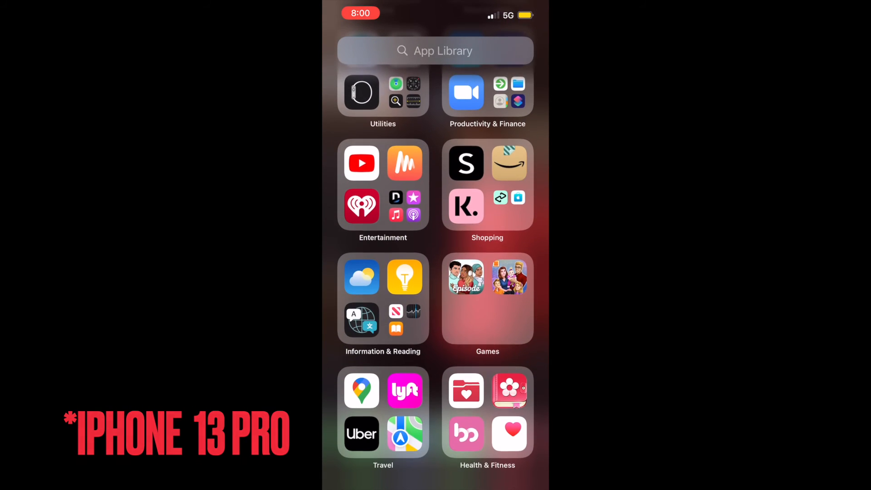
{"action": "scroll", "scroll_direction": "right", "scroll_amount": 3}
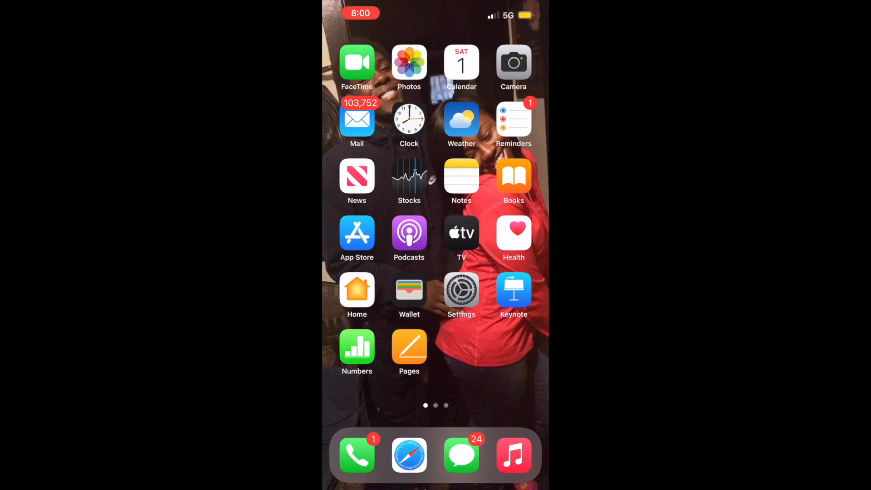